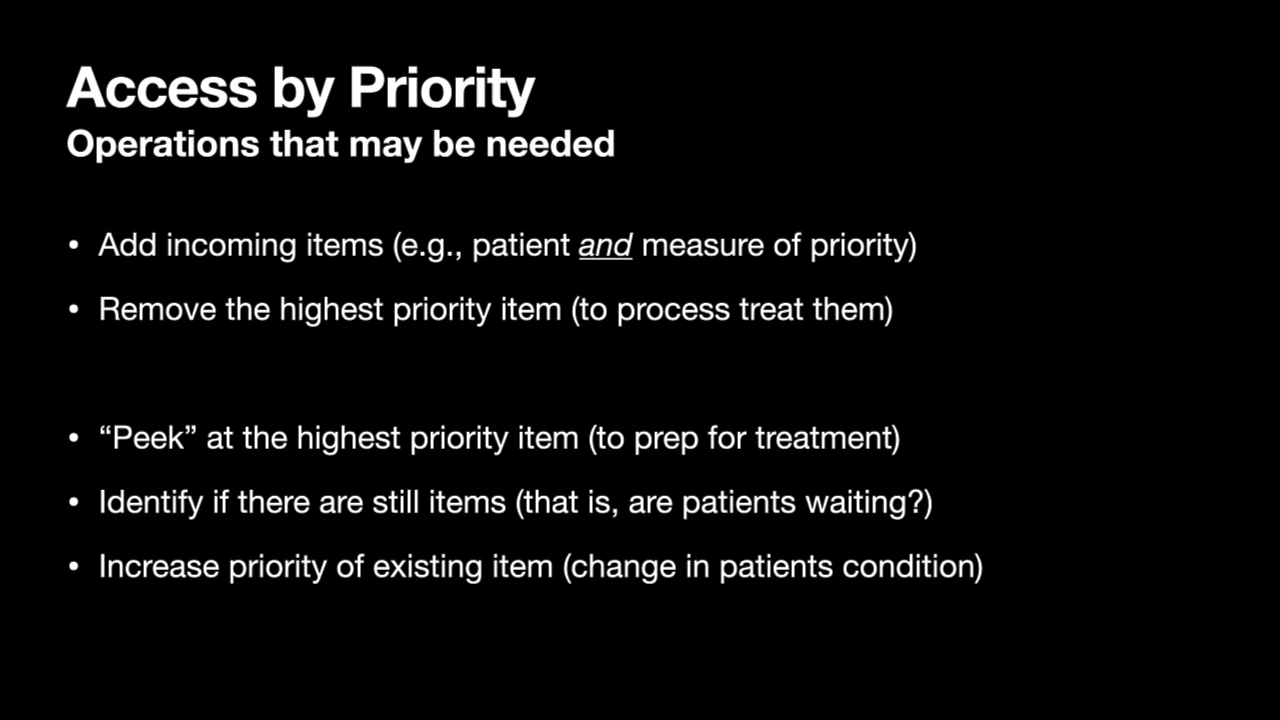
Advance the slideshow to the 'What is priority?' slide using integers as the example
key("right")
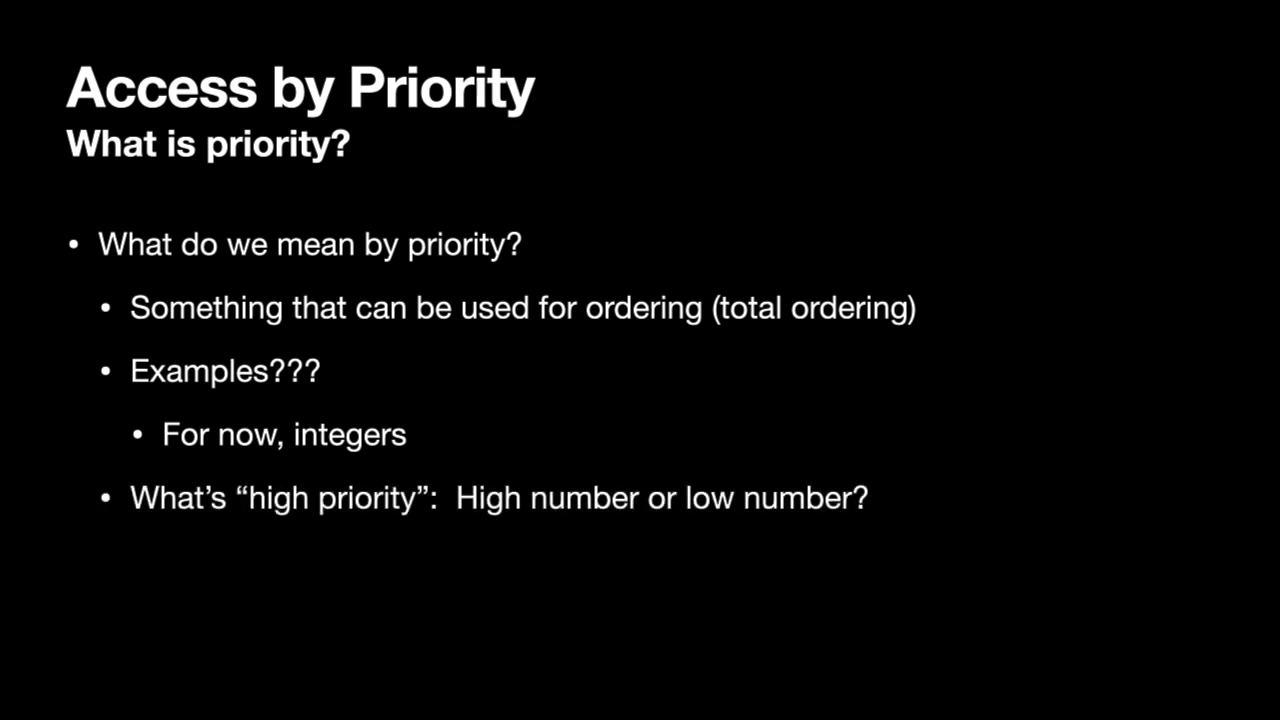
Underline 'High number' and 'low number', then advance to the priority queue ADT slide
left_click_drag(463, 513, 583, 513)
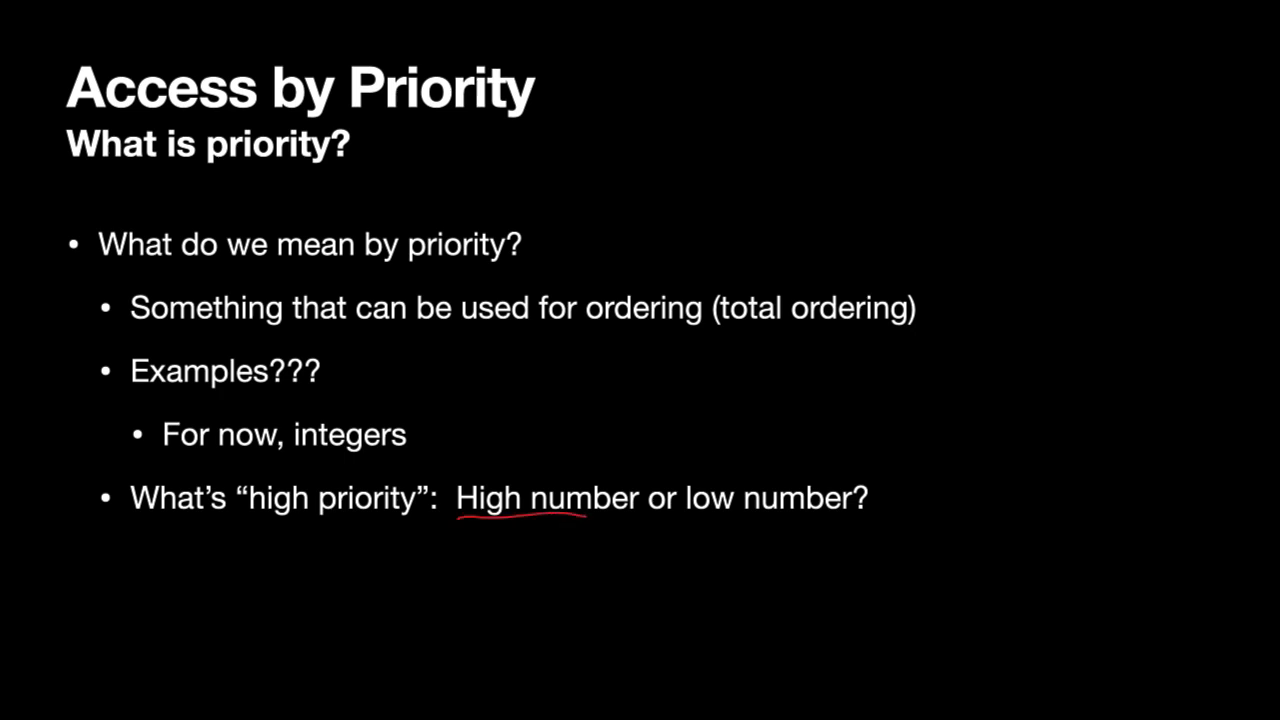
left_click_drag(690, 515, 810, 515)
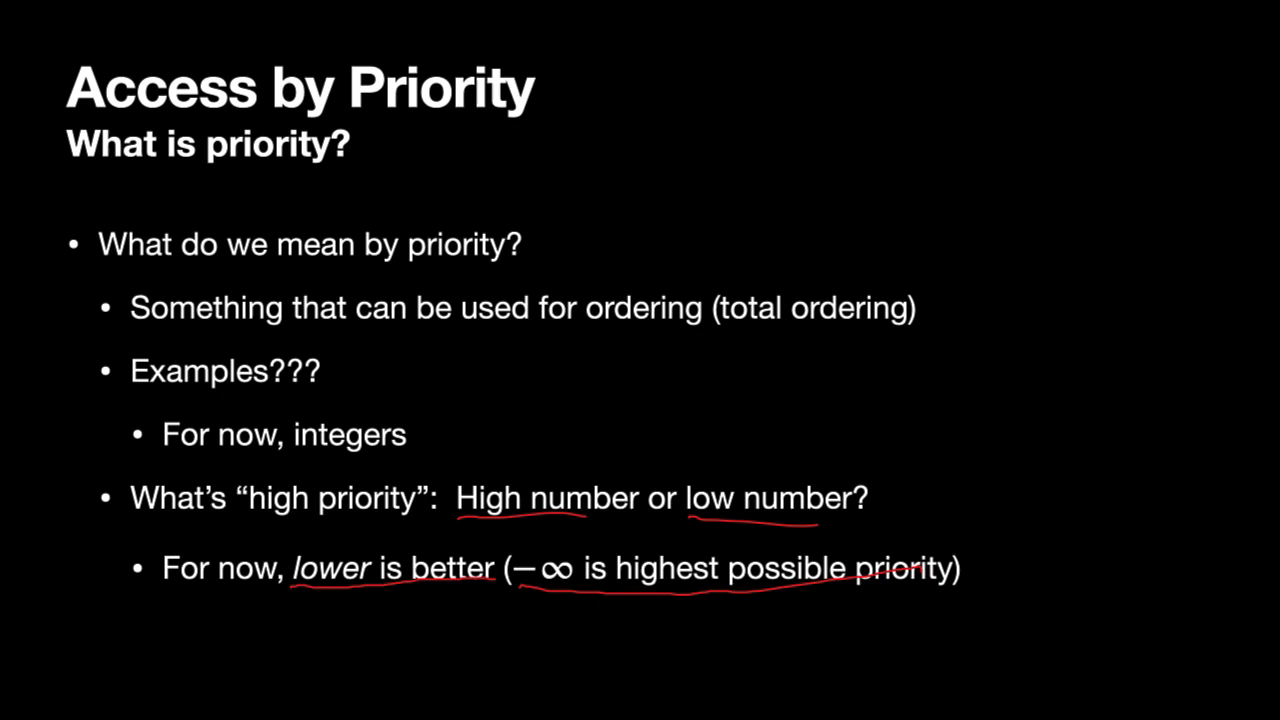
key("right")
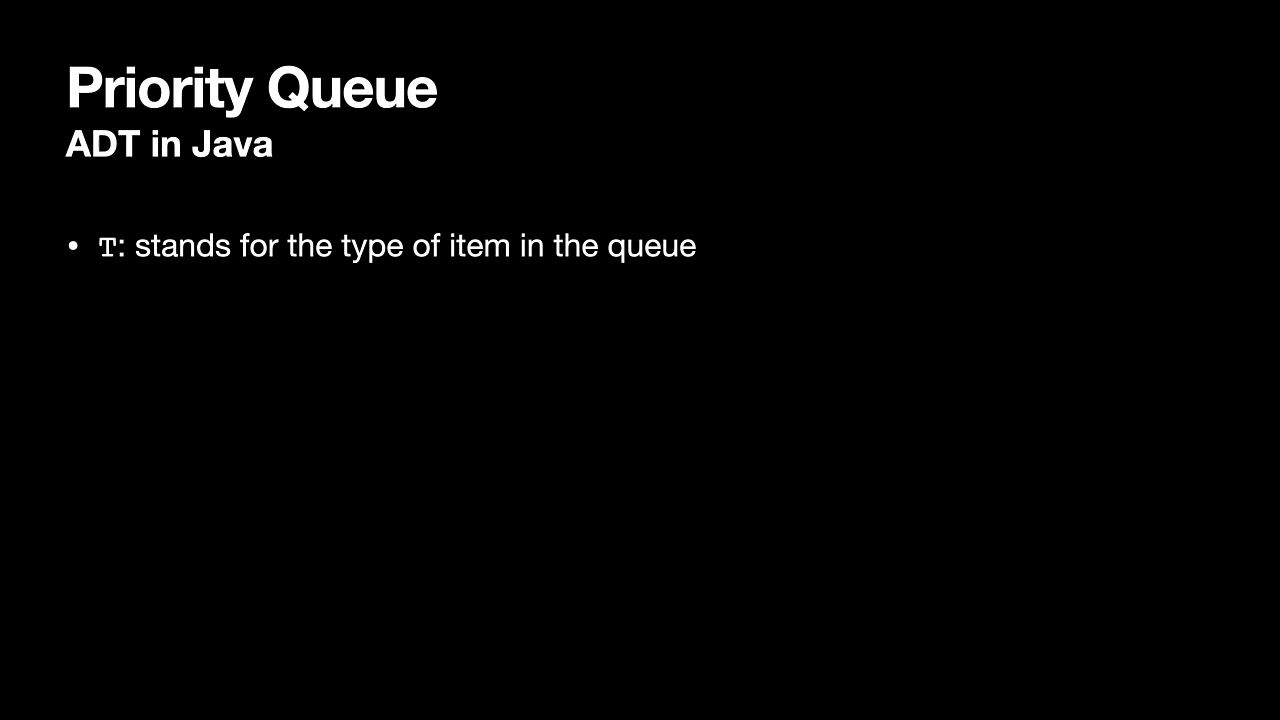
Mark the type parameter T and underline compareTo in the method signature
left_click_drag(88, 282, 128, 272)
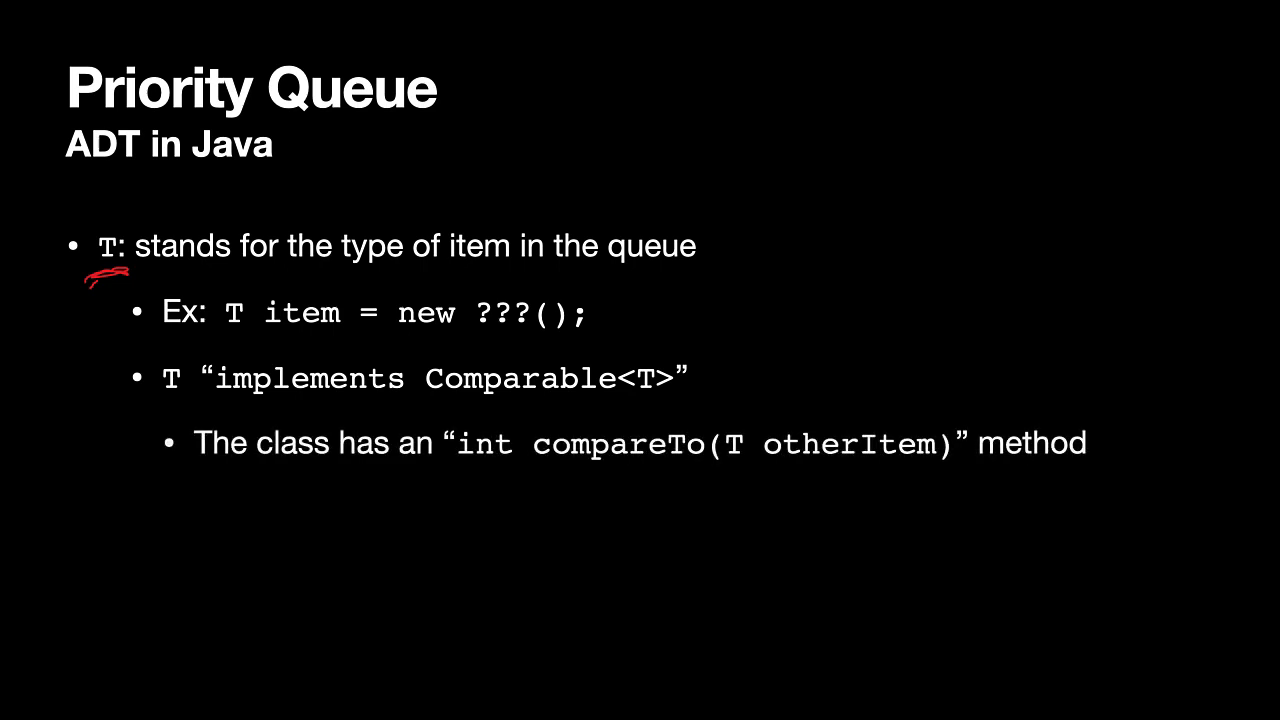
left_click_drag(535, 463, 700, 463)
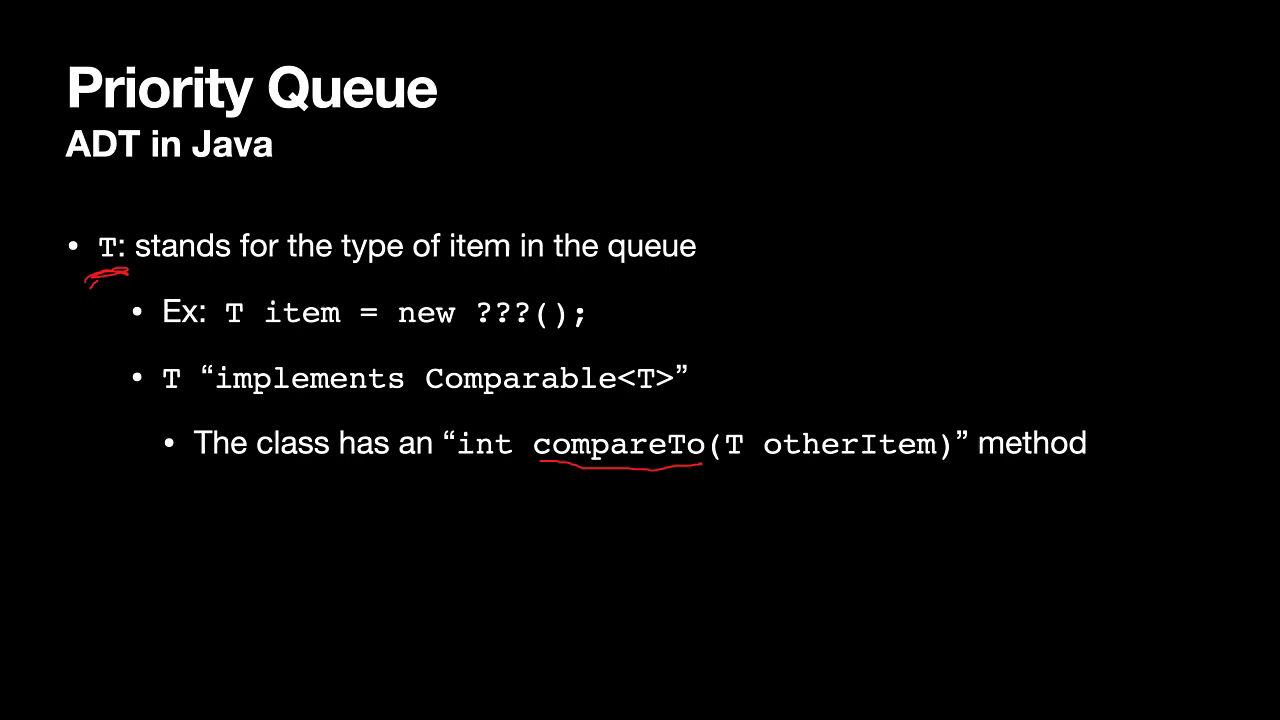
Underline int and T otherItem in the compareTo signature, and mark the comparison note
left_click_drag(455, 462, 510, 462)
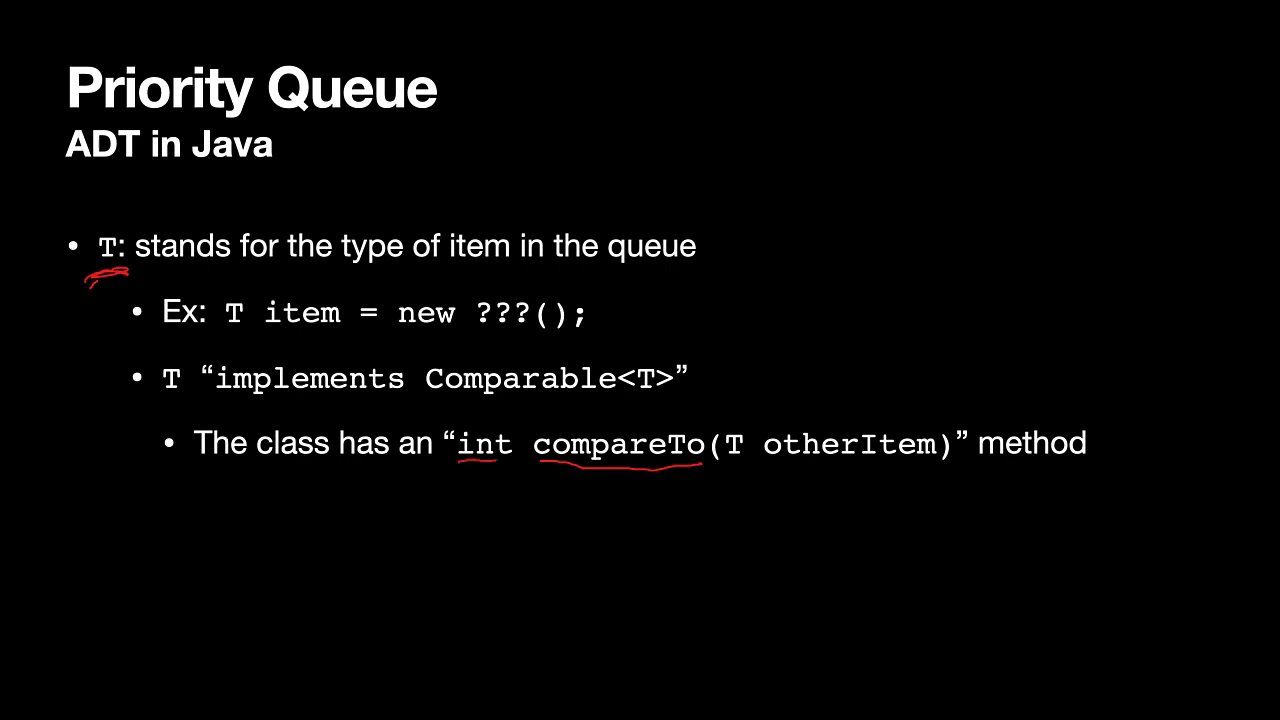
left_click_drag(715, 468, 890, 468)
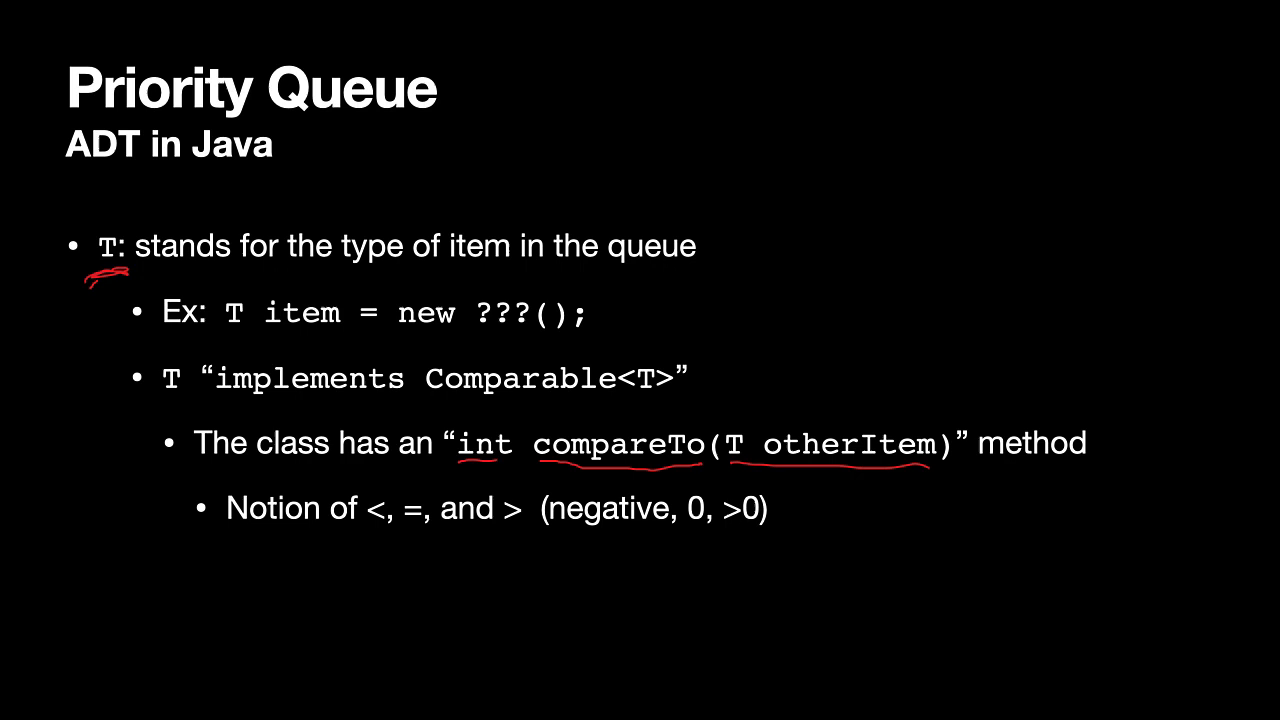
left_click_drag(405, 515, 475, 540)
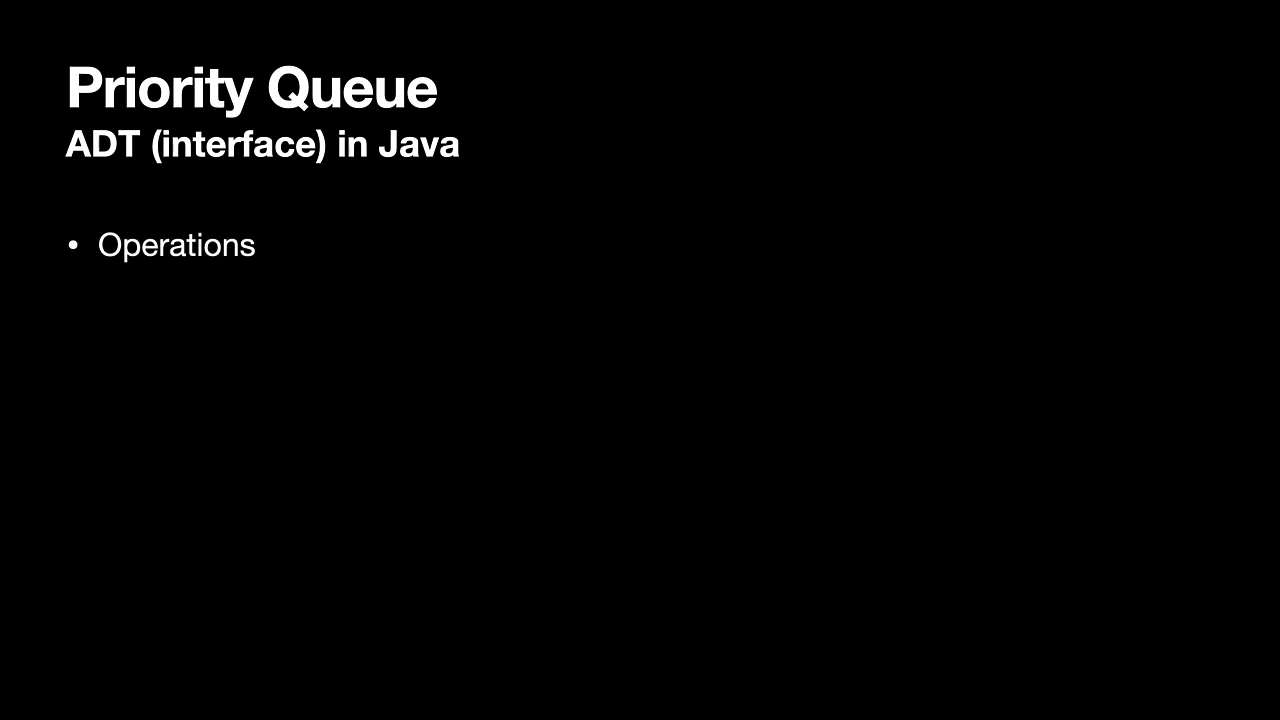
Reveal the insert, extractMin, peekMin and isEmpty bullets under Operations
key("right")
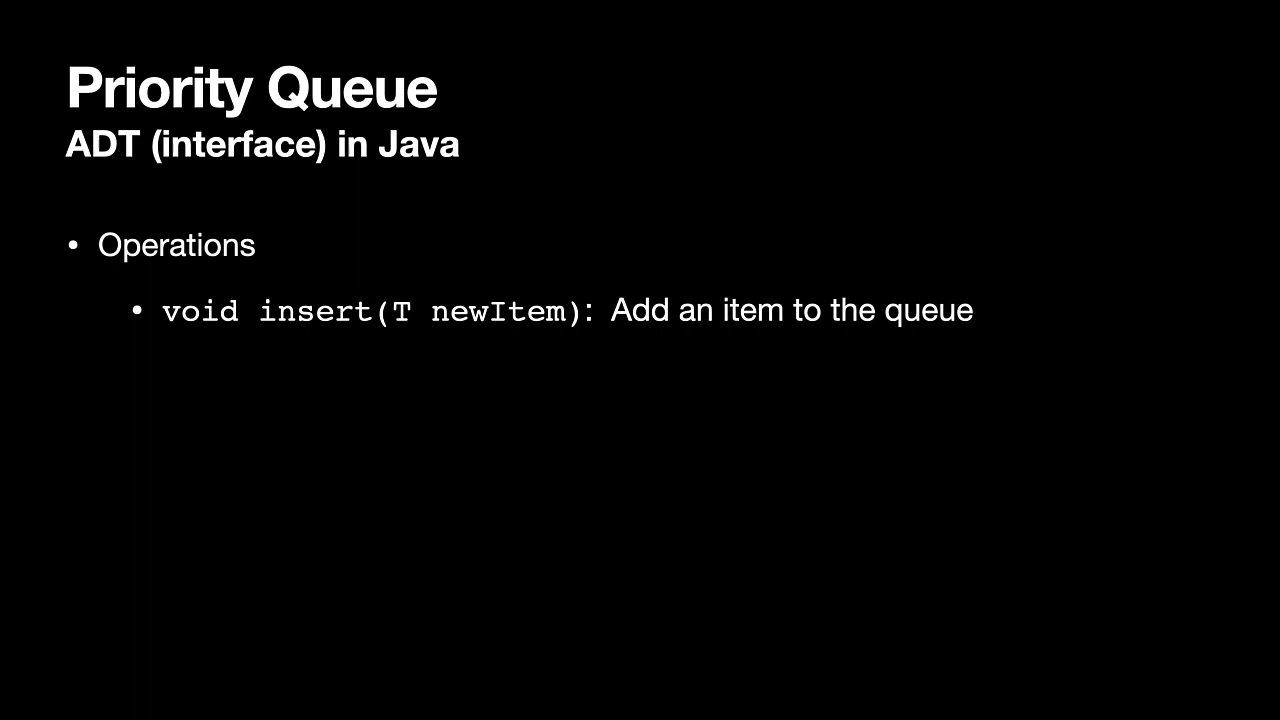
key("right")
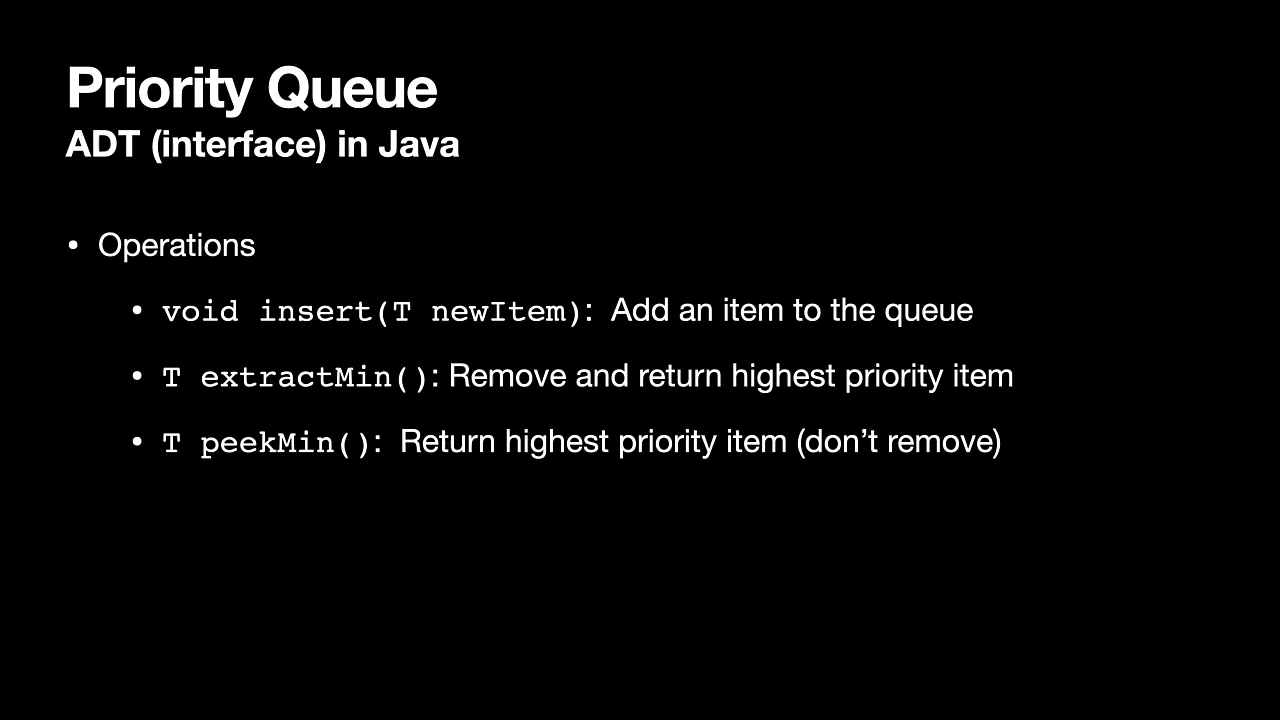
key("right")
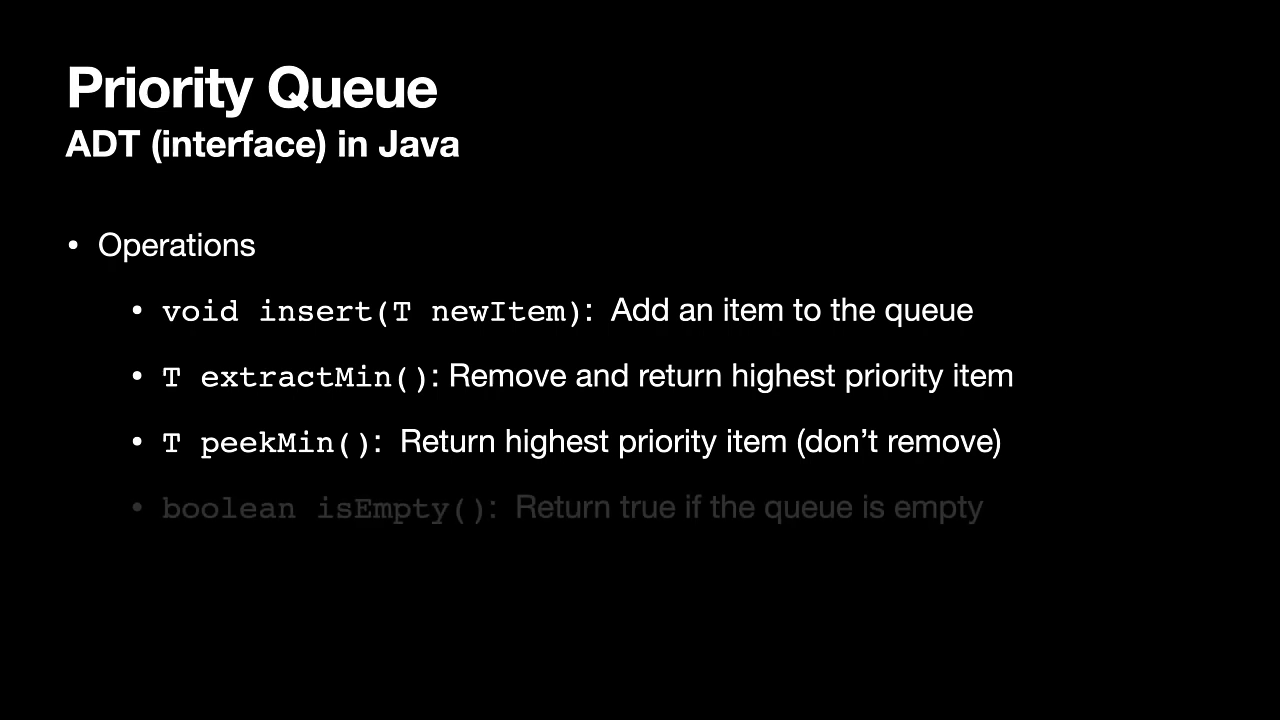